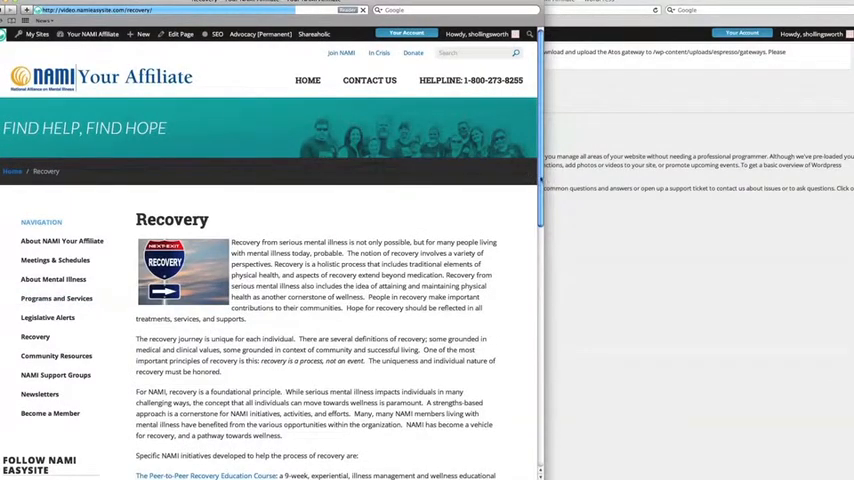
Scroll down the Recovery page to view its sidebar navigation
{"action": "scroll", "scroll_direction": "down", "scroll_amount": 3}
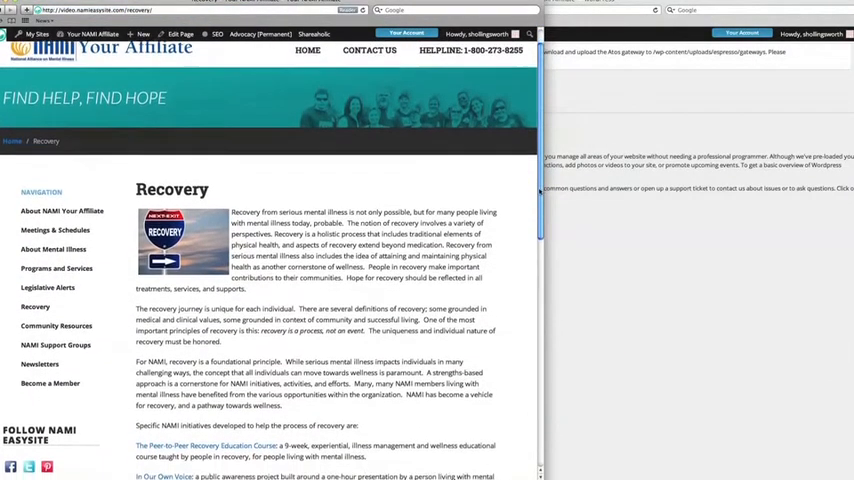
{"action": "scroll", "scroll_direction": "down", "scroll_amount": 3}
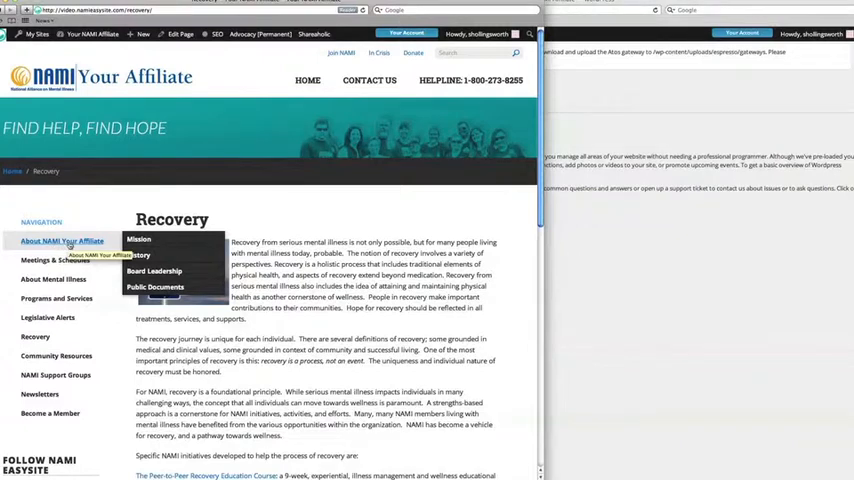
{"action": "mouse_move", "coordinate": [53, 279]}
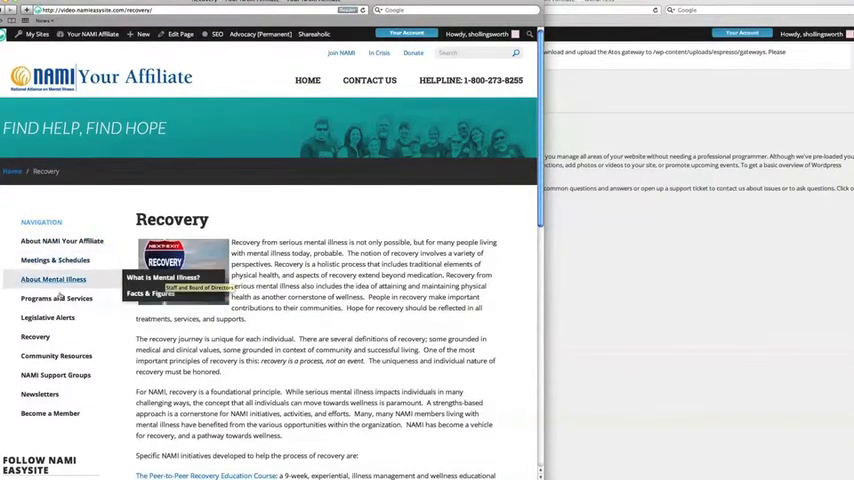
{"action": "mouse_move", "coordinate": [656, 337]}
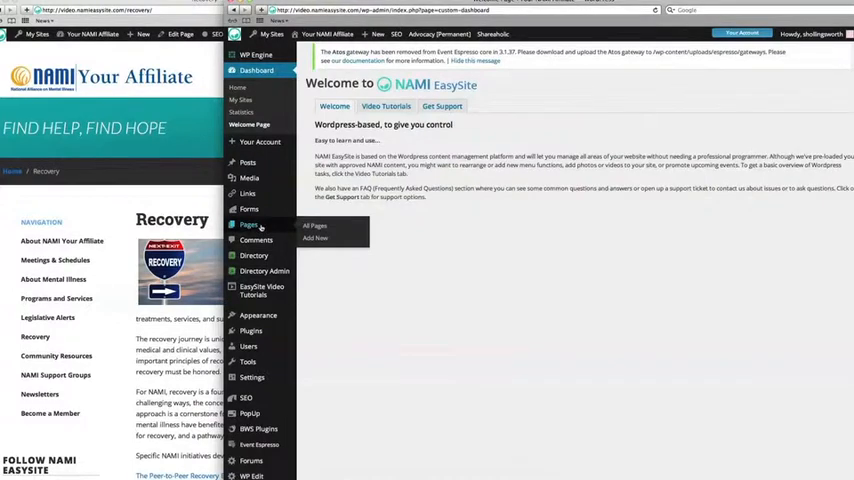
Go to Pages > All Pages in the dashboard sidebar
{"action": "left_click", "coordinate": [315, 238]}
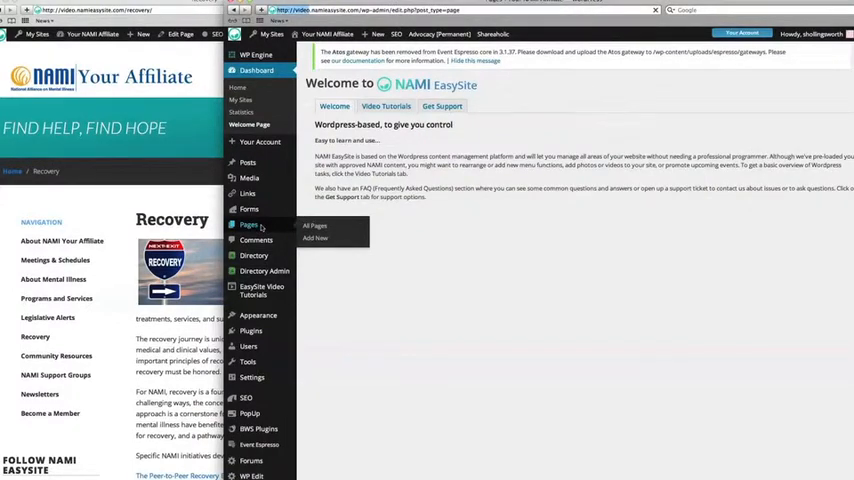
{"action": "left_click", "coordinate": [314, 225]}
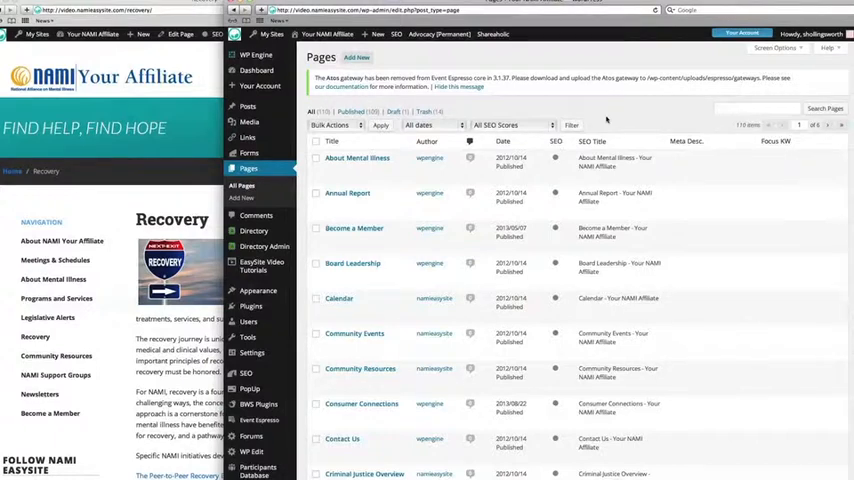
{"action": "mouse_move", "coordinate": [357, 158]}
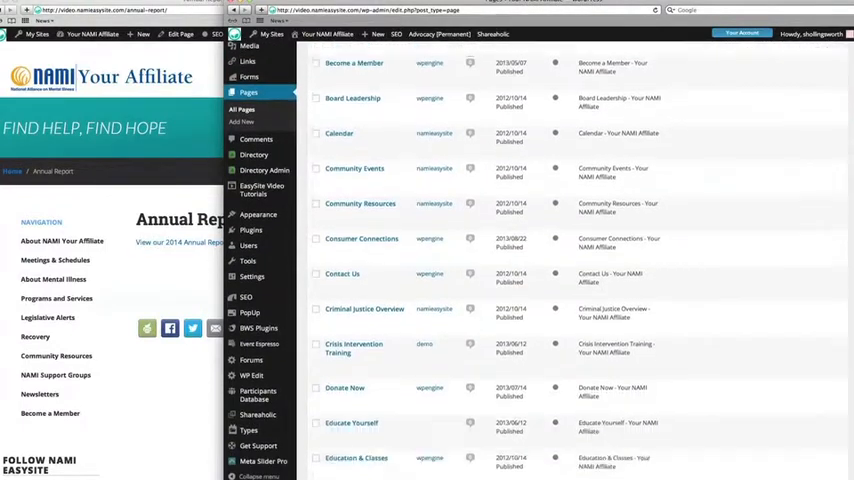
Scroll down the Pages list toward the pagination controls
{"action": "scroll", "scroll_direction": "down", "scroll_amount": 3}
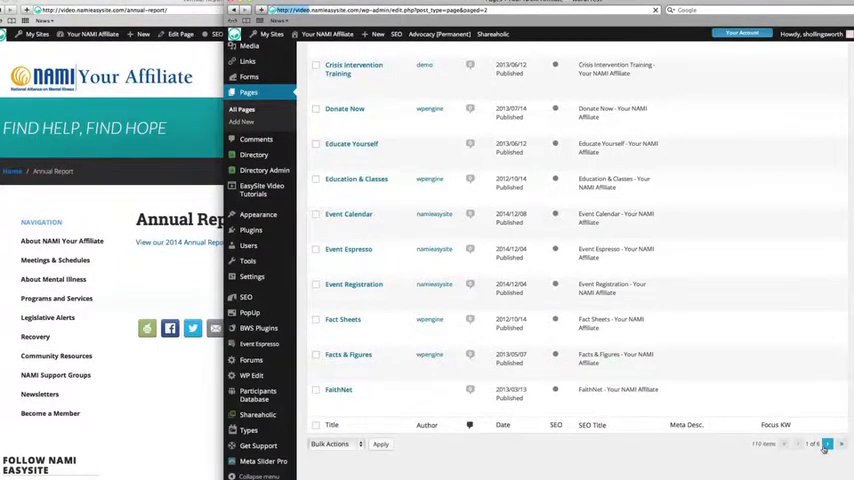
Search the pages for 'support group'
{"action": "left_click", "coordinate": [828, 443]}
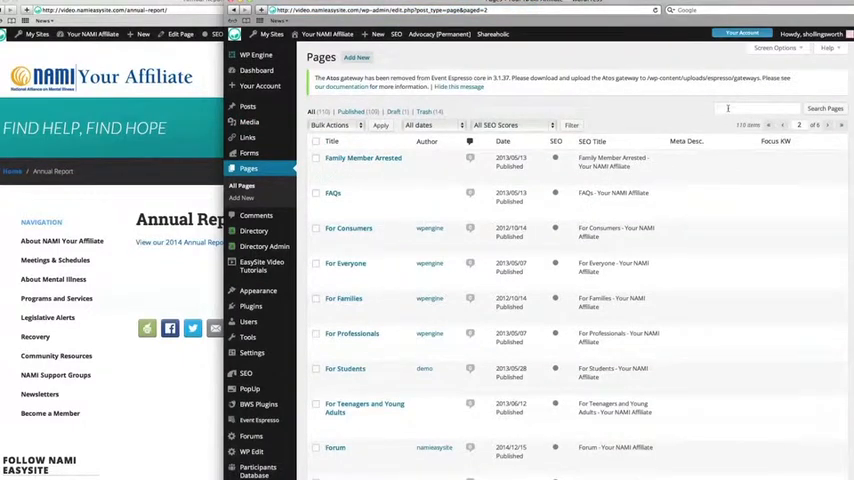
{"action": "type", "text": "support groups"}
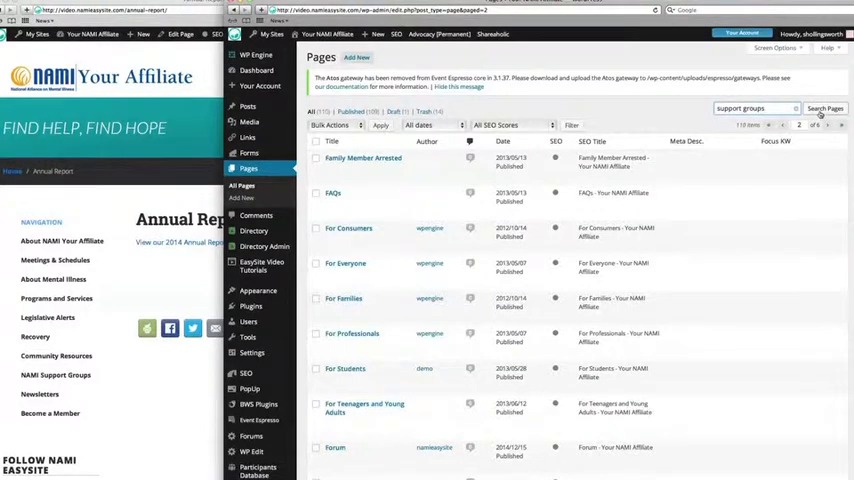
{"action": "left_click", "coordinate": [824, 108]}
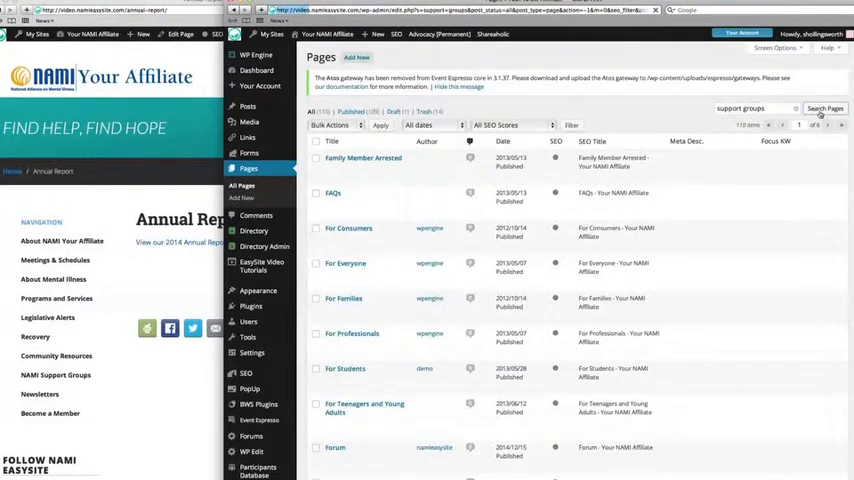
Scroll through the 11 results, including NAMI Support Groups and Support Groups and Meetings
{"action": "left_click", "coordinate": [823, 108]}
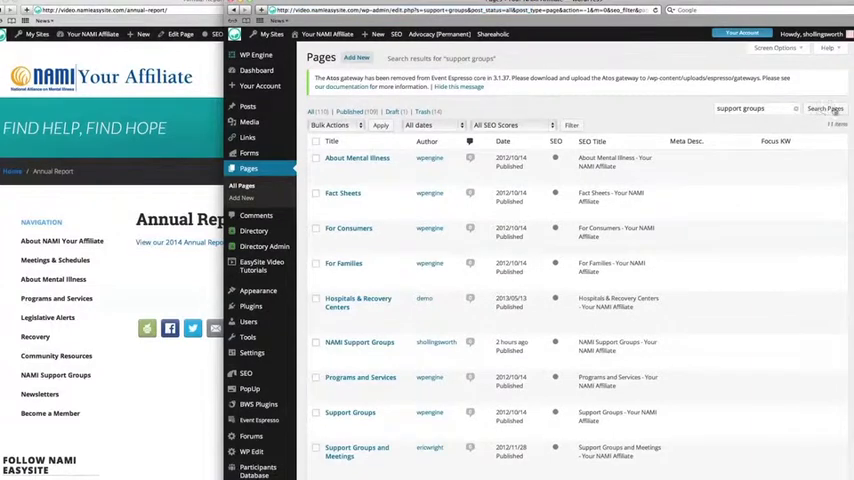
{"action": "scroll", "scroll_direction": "down", "scroll_amount": 3}
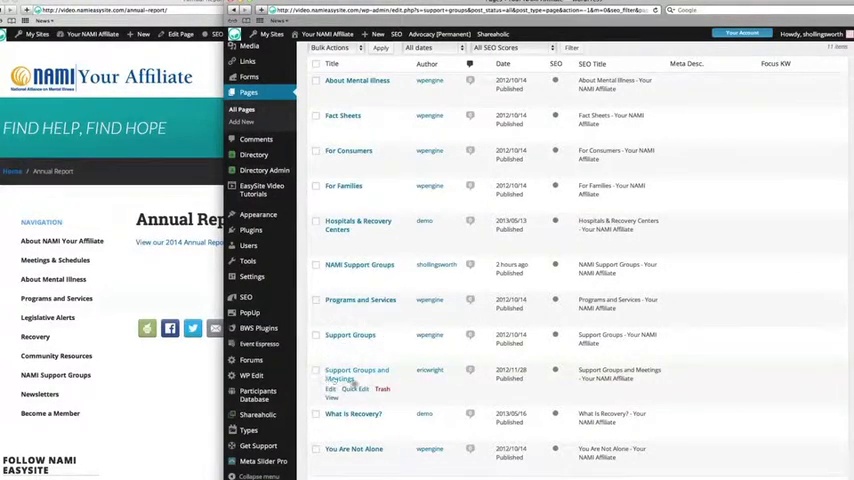
{"action": "mouse_move", "coordinate": [329, 388]}
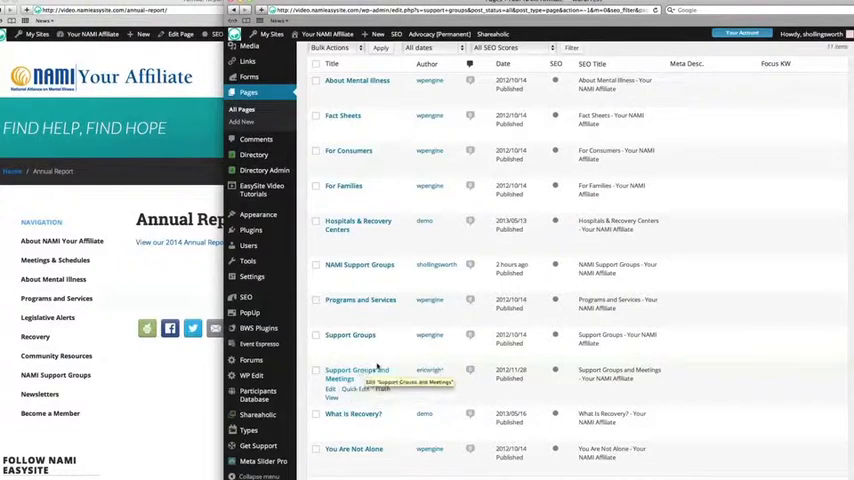
{"action": "mouse_move", "coordinate": [359, 275]}
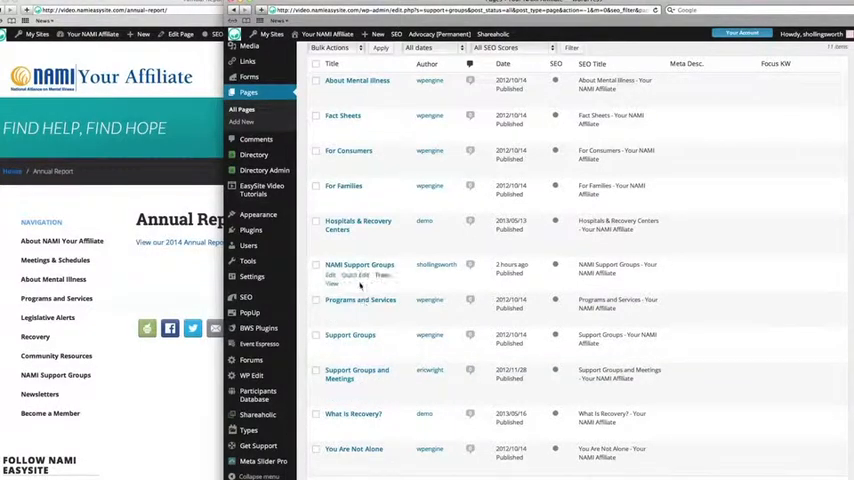